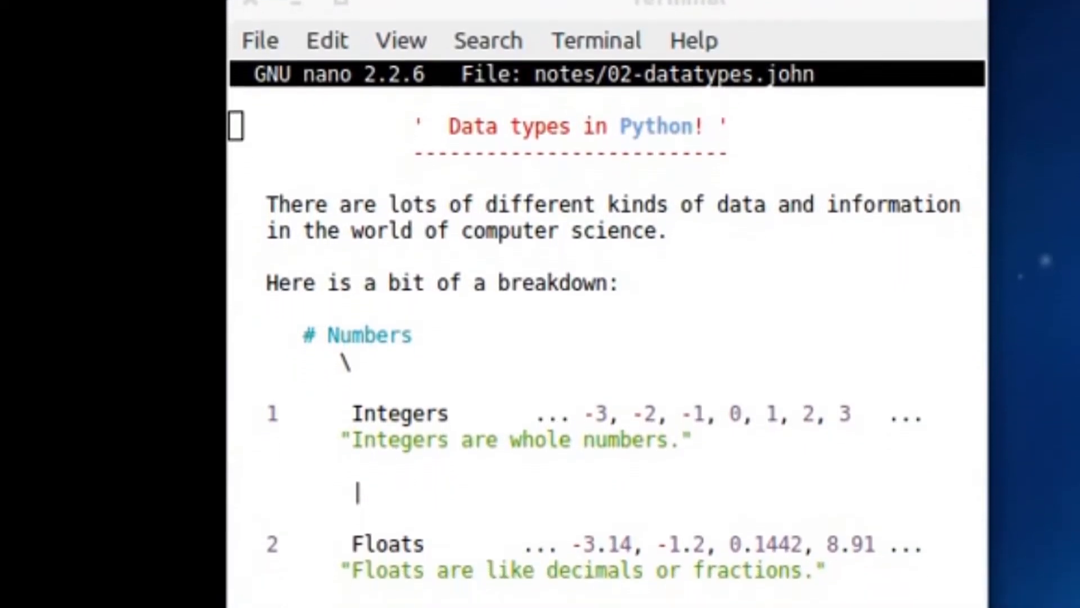
# Enter the integers 9 and 0 at the prompt so the shell echoes them
pyautogui.scroll(-3)
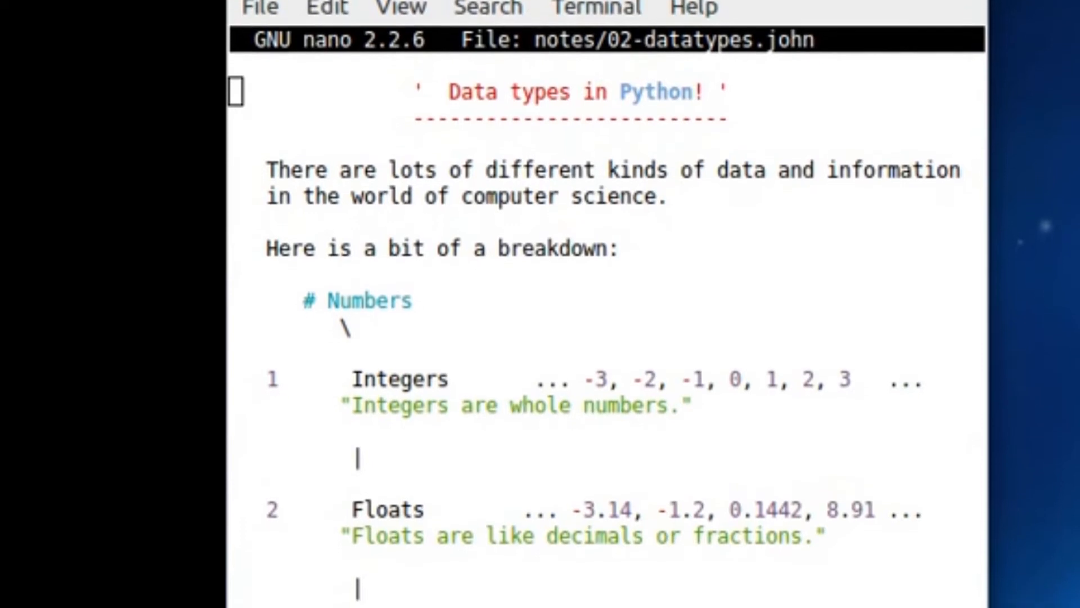
pyautogui.scroll(-3)
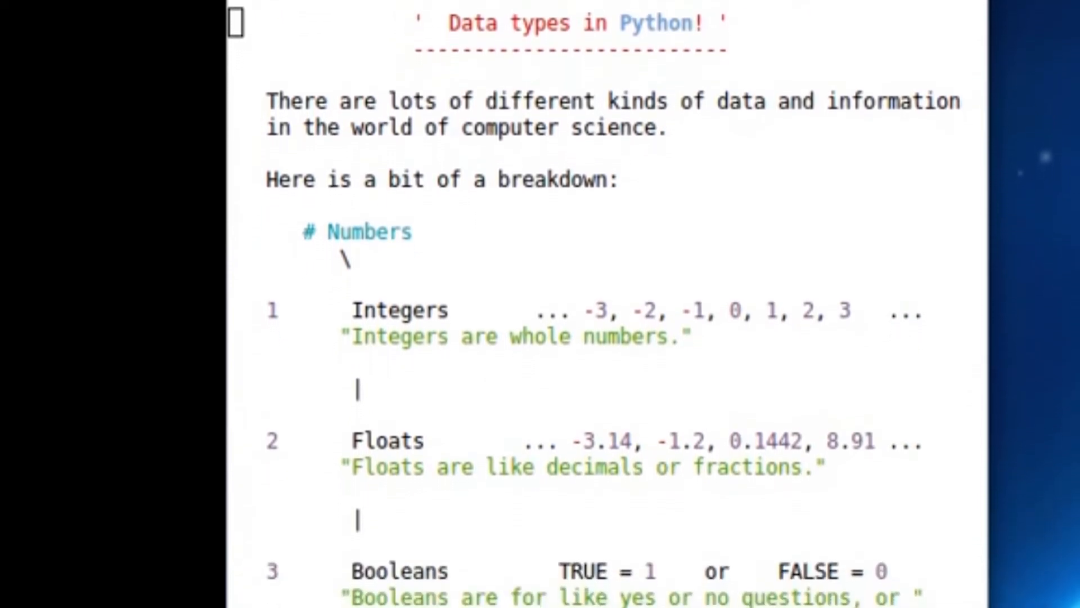
pyautogui.scroll(-3)
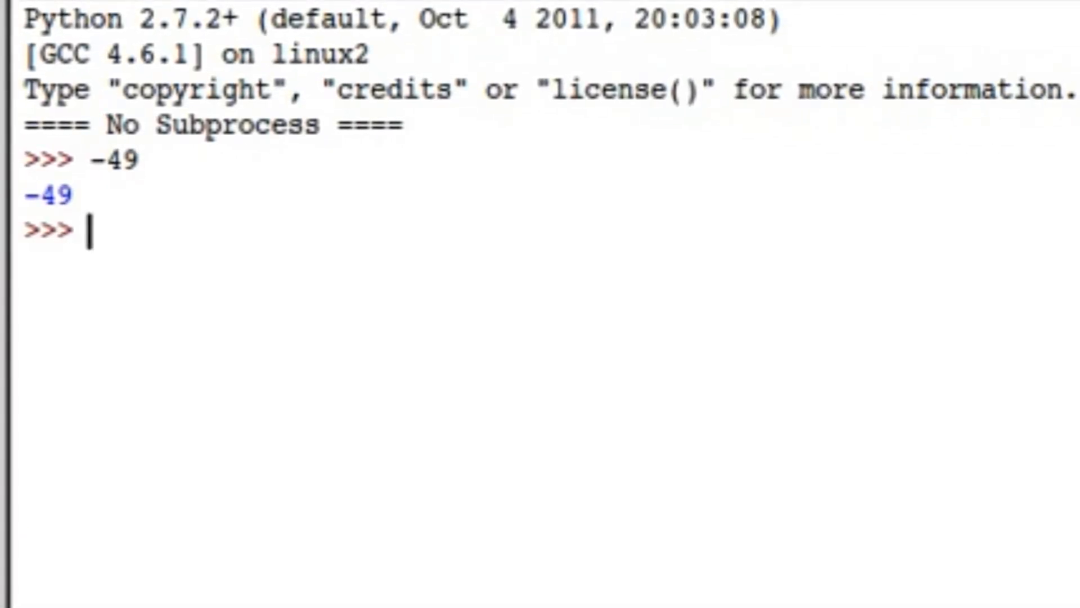
pyautogui.write('9')
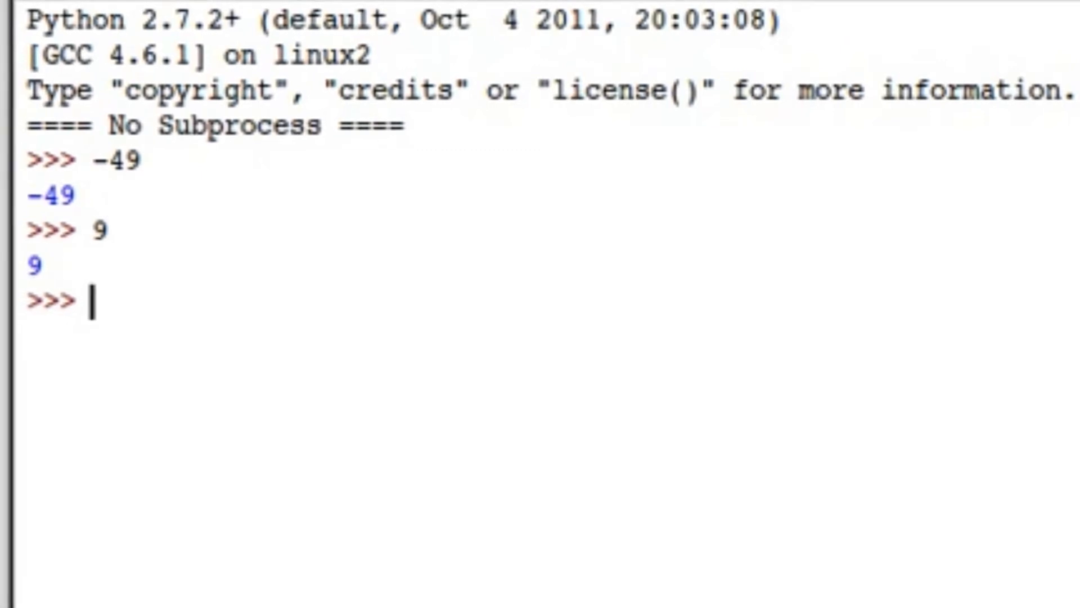
pyautogui.write('0')
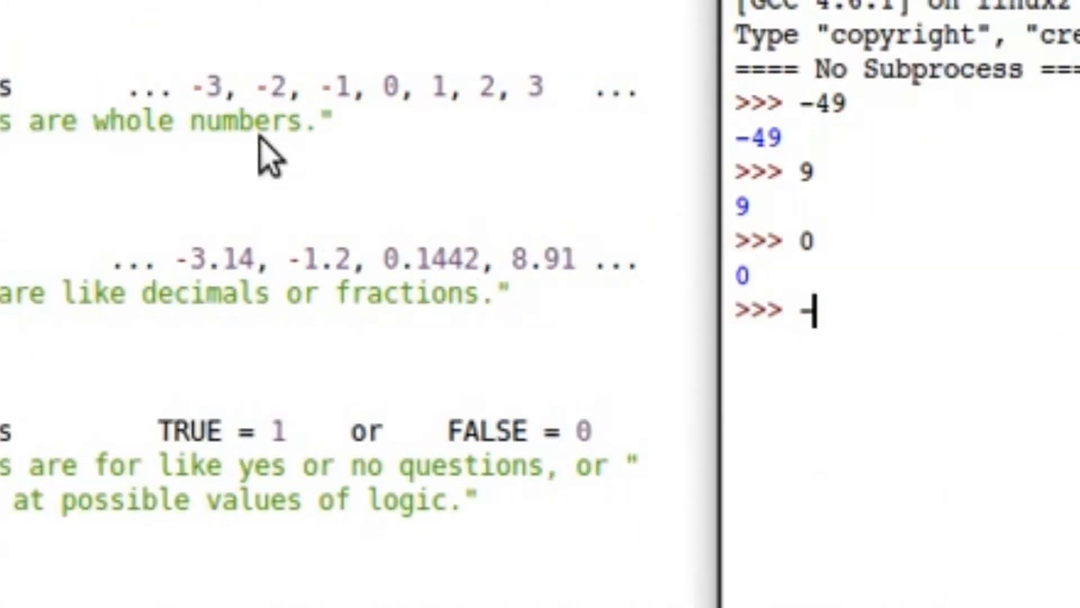
# Enter the floats -3.14, 0.75623498756349 and 7.0 so the shell echoes them
pyautogui.write('-3.14')
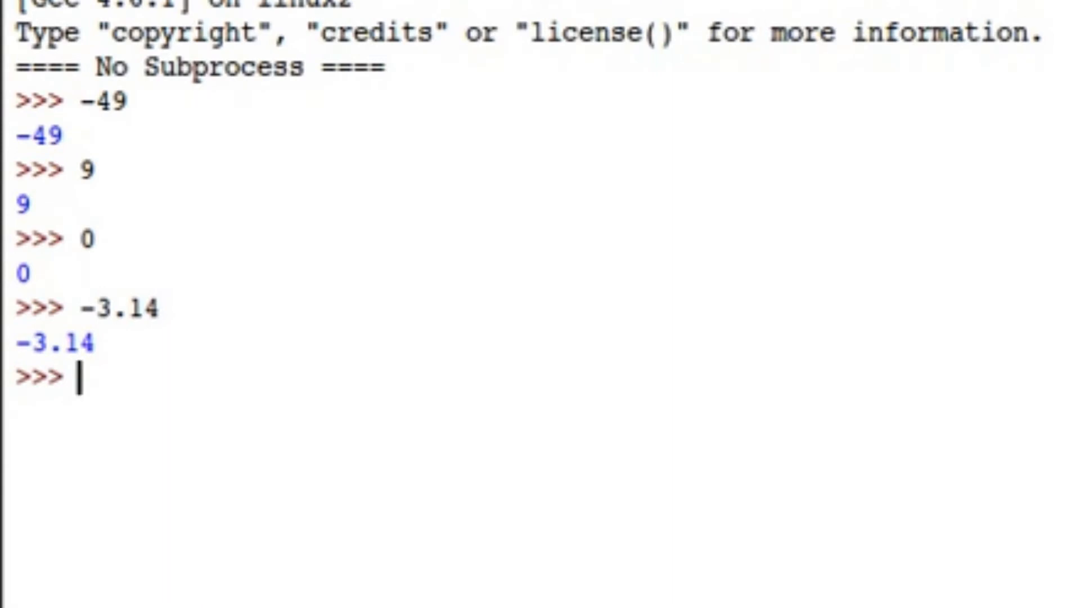
pyautogui.write('0.7')
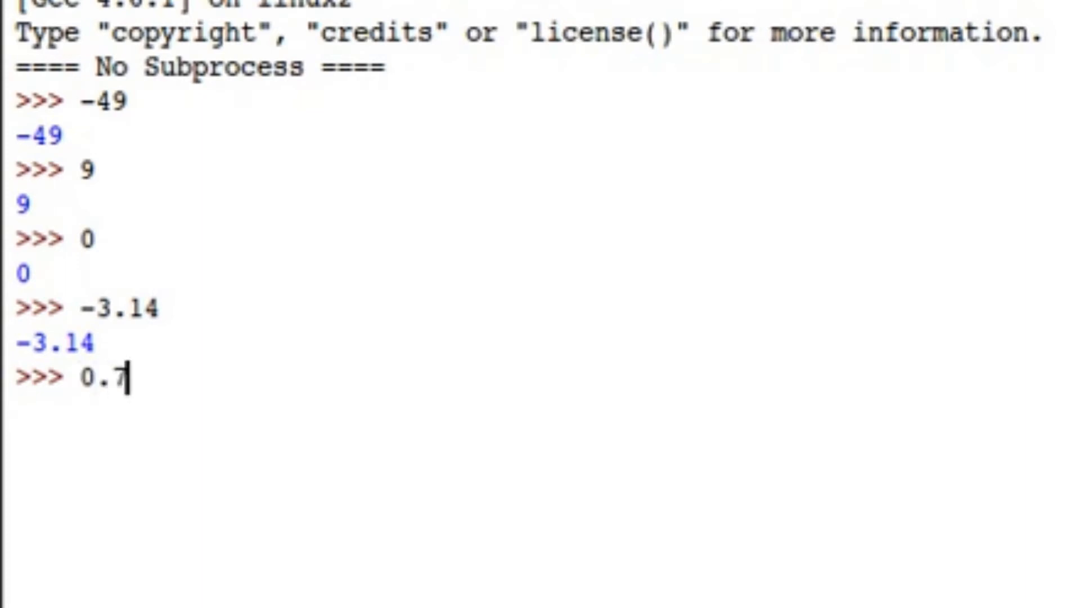
pyautogui.write('5623498756349')
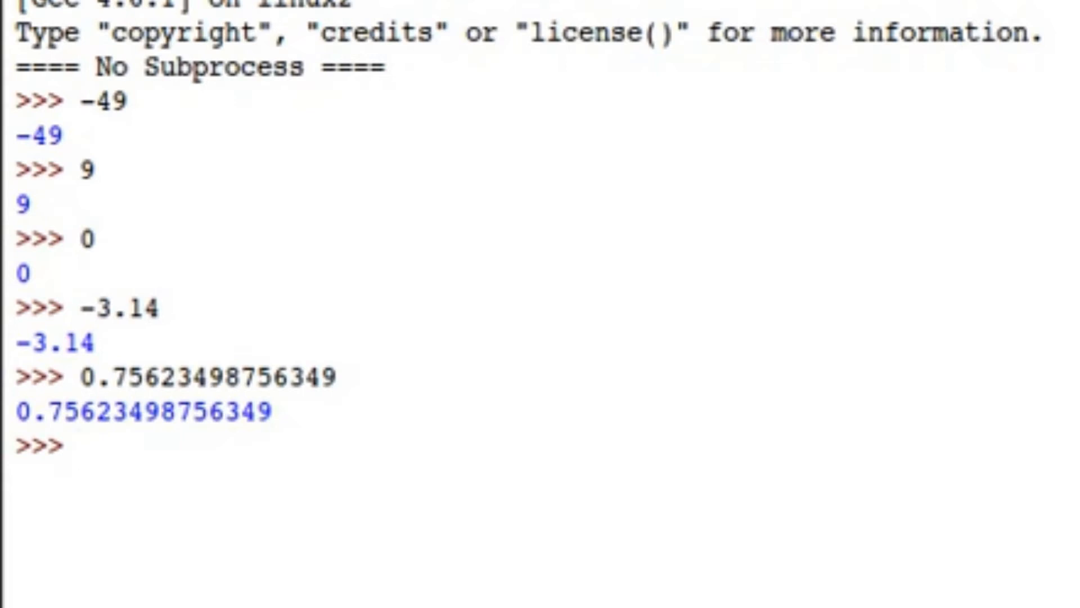
pyautogui.write('7.0')
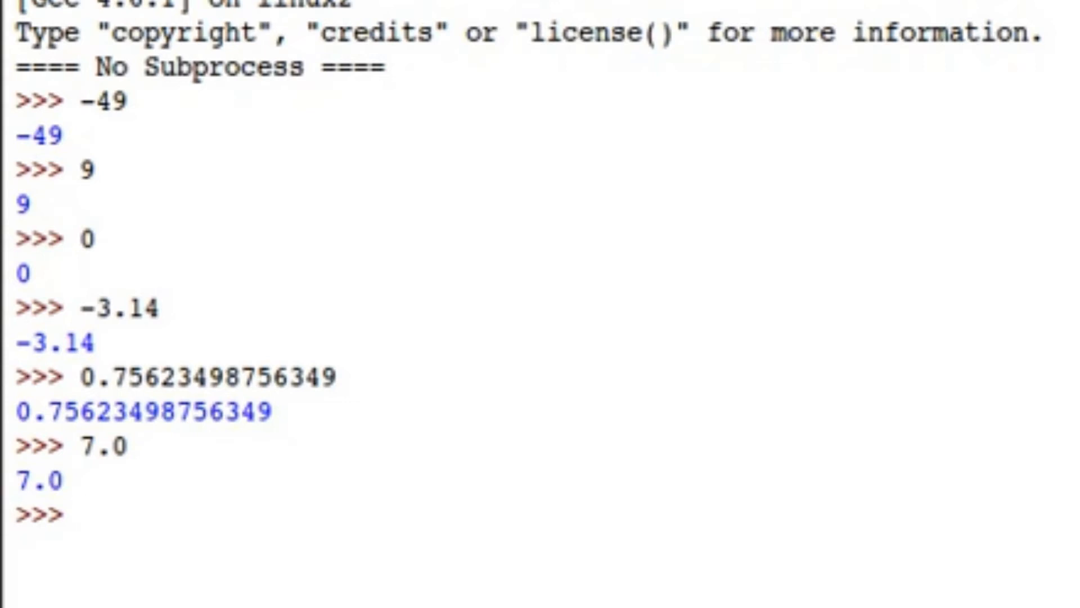
# Enter the boolean False, then select the mistyped lowercase true for correction
pyautogui.click(75, 515)
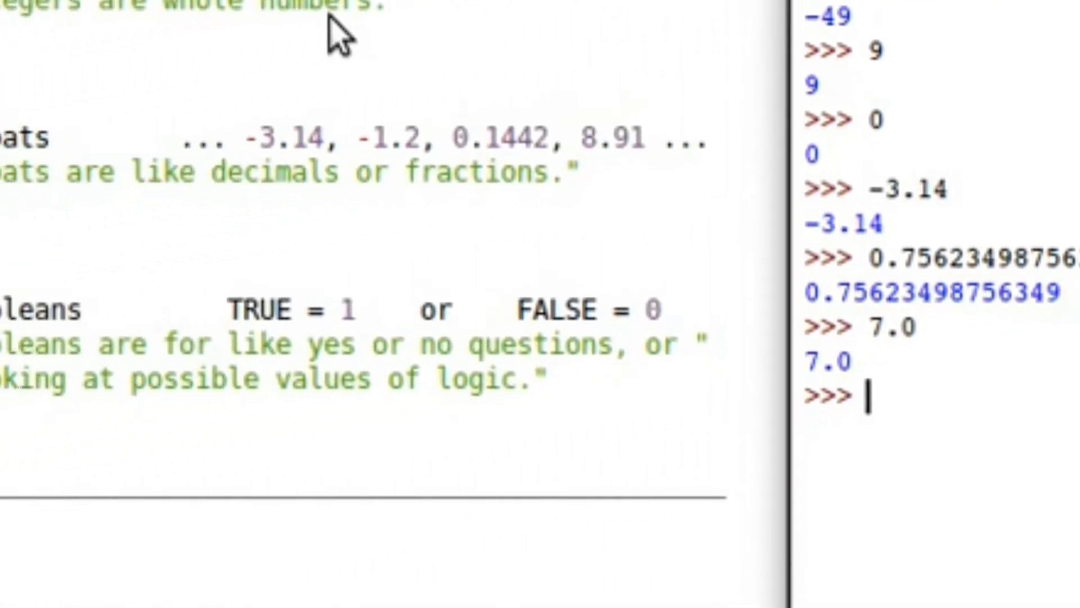
pyautogui.scroll(-3)
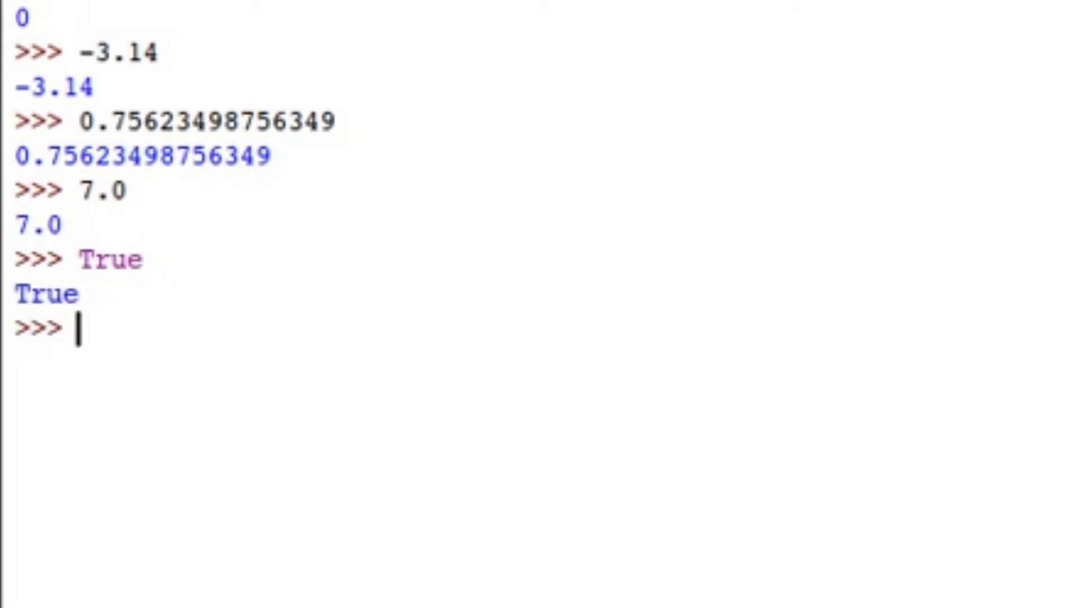
pyautogui.write('False')
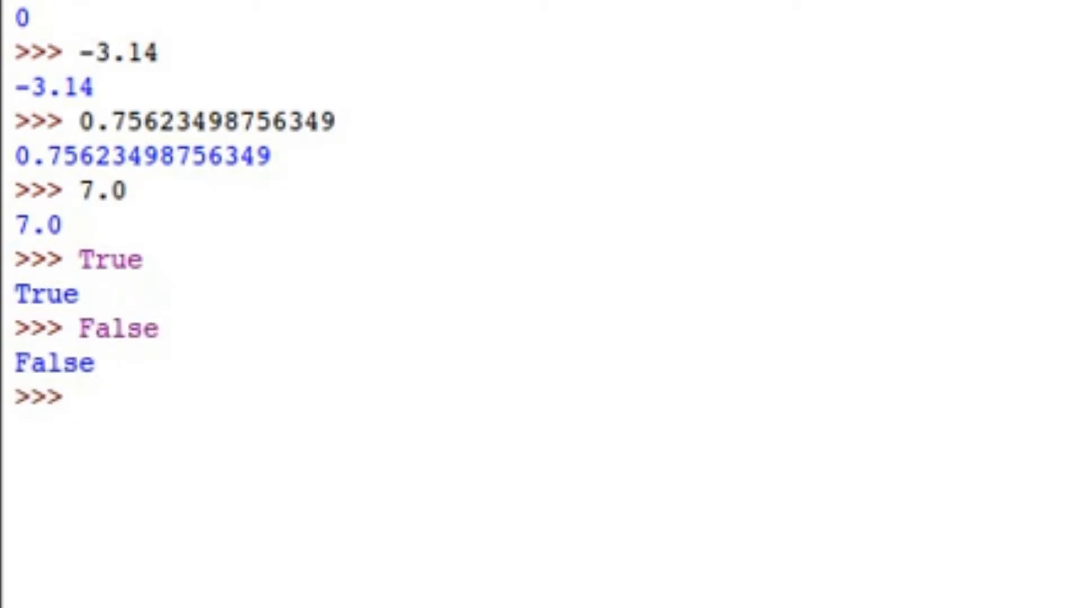
pyautogui.write('true')
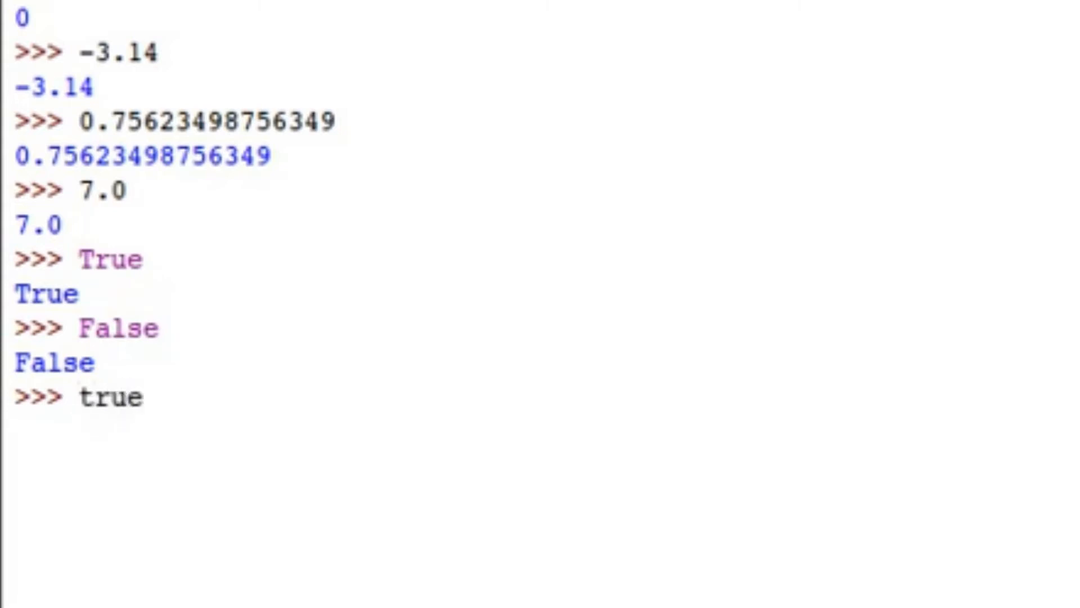
pyautogui.doubleClick(107, 397)
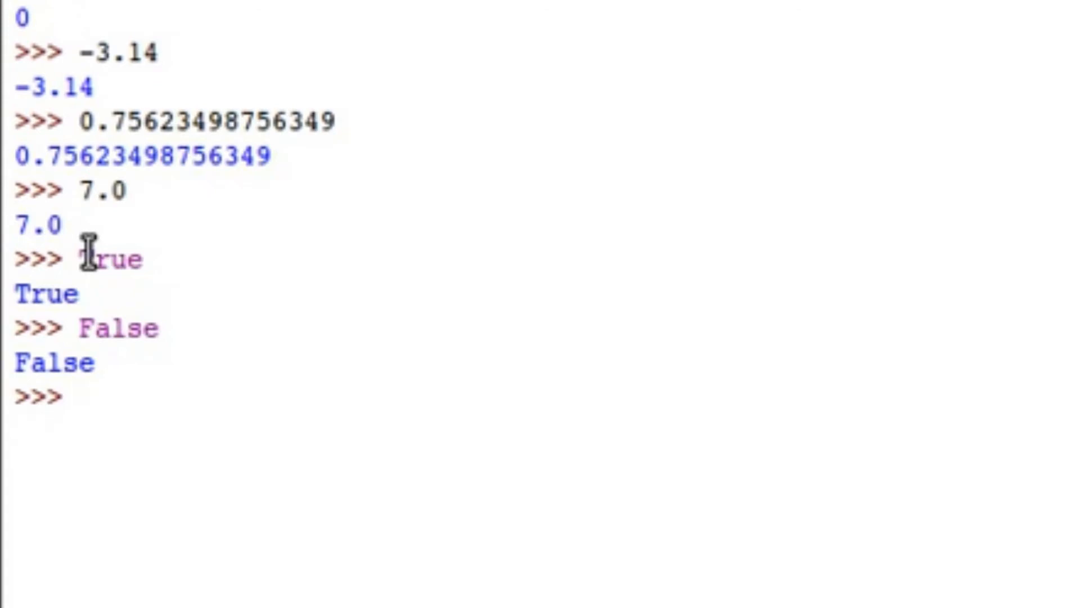
pyautogui.click(75, 396)
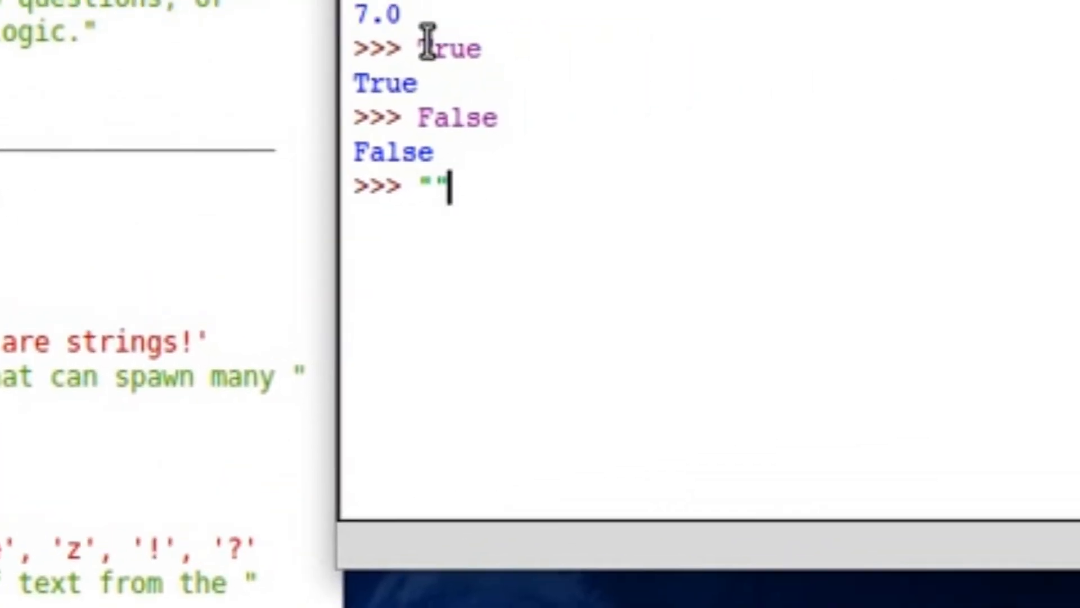
# Enter quoted nonsense strings, then print("jghrsgher") to output jghrsgher without quotes
pyautogui.write('hgafds')
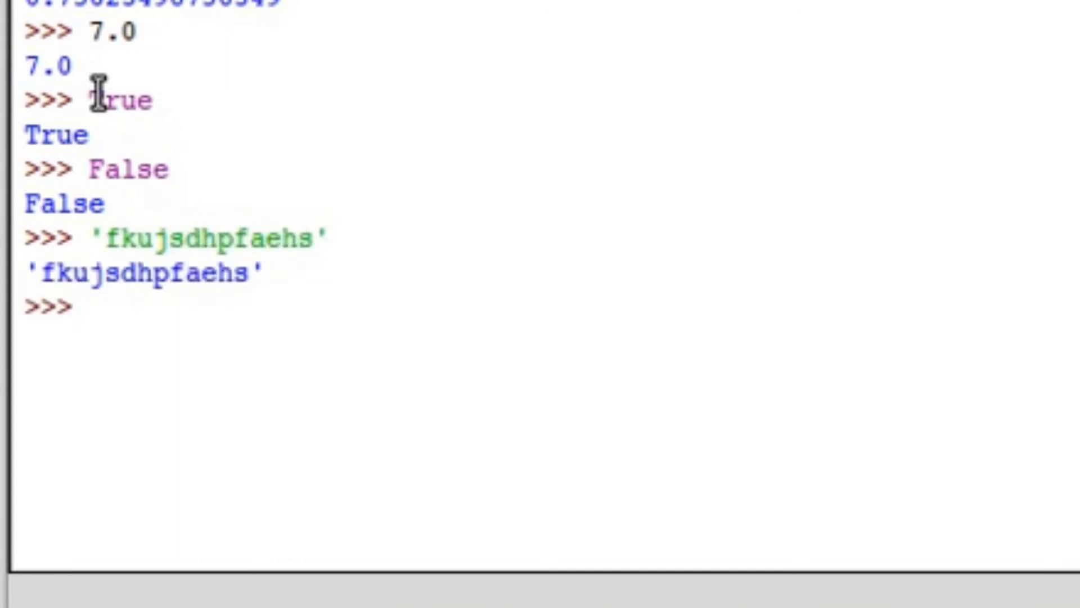
pyautogui.write('""')
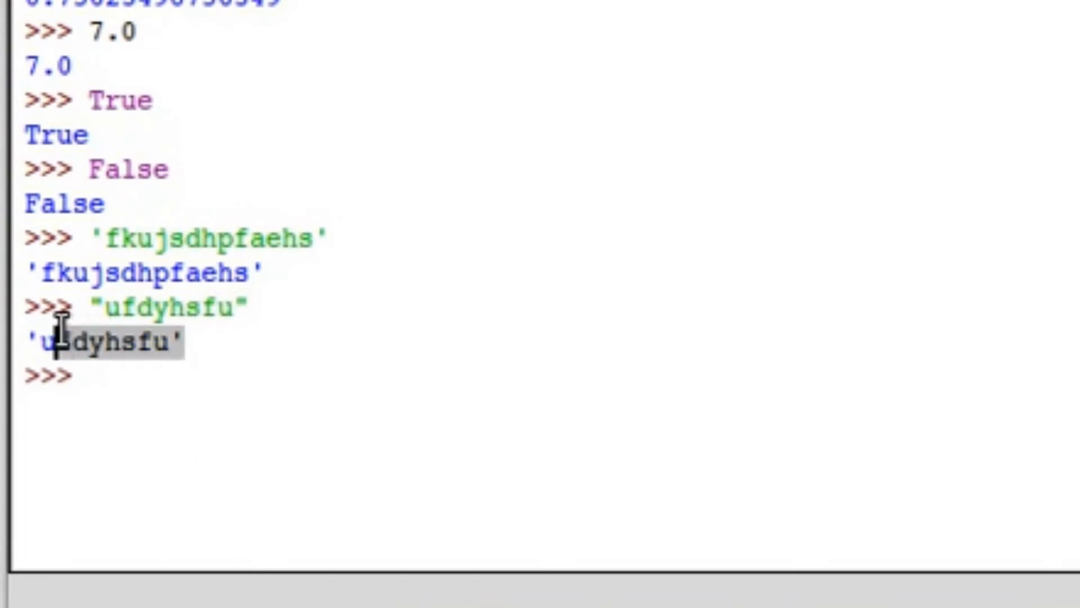
pyautogui.write('pr')
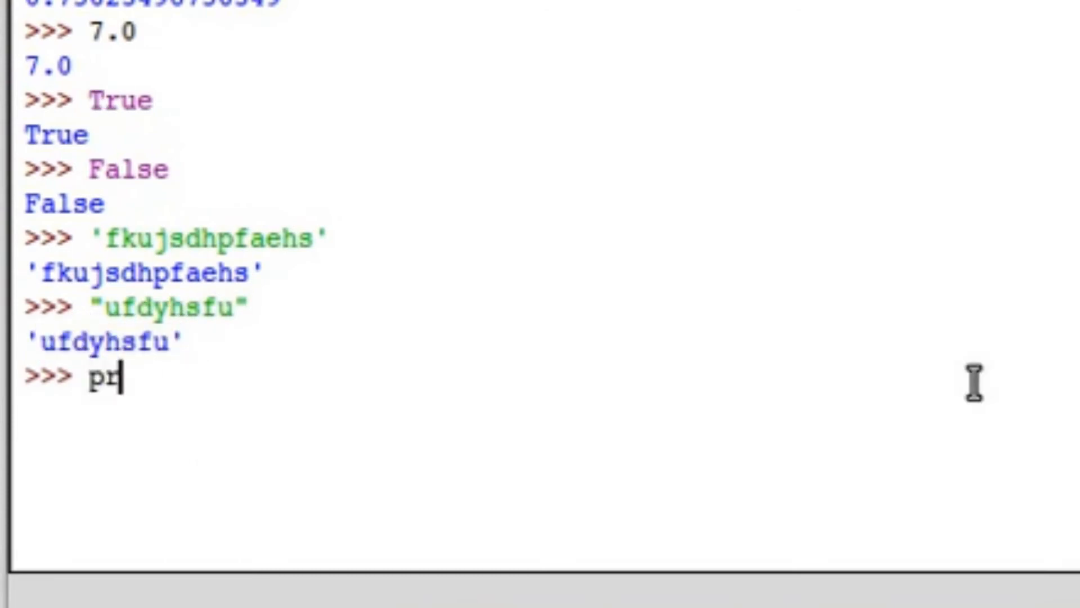
pyautogui.write('int("")')
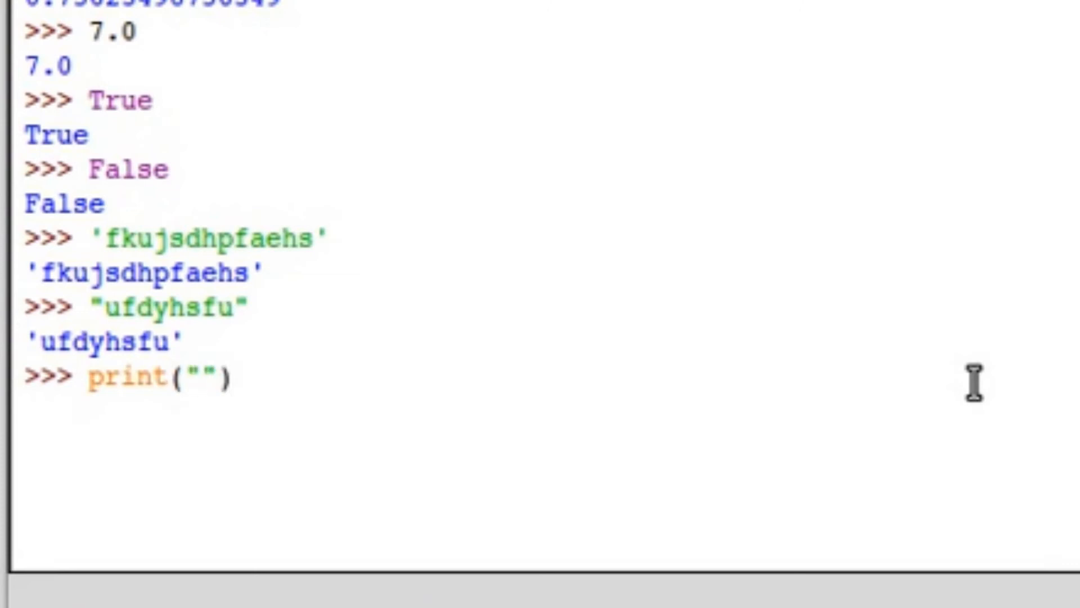
pyautogui.write('jghrsgher')
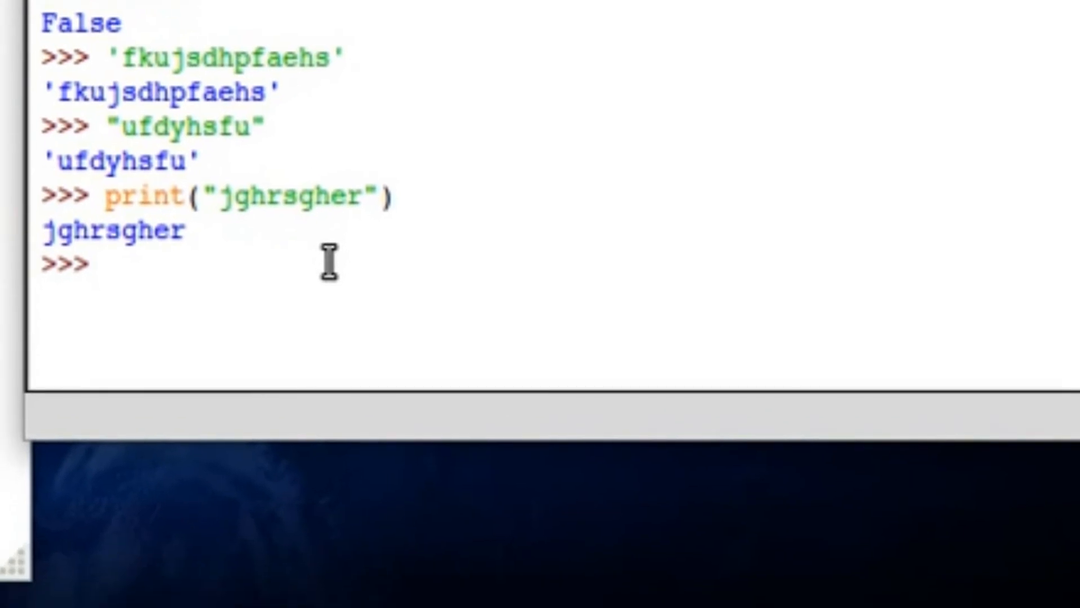
# Enter the one-character strings 'a' and '!' so the shell echoes them
pyautogui.write("''")
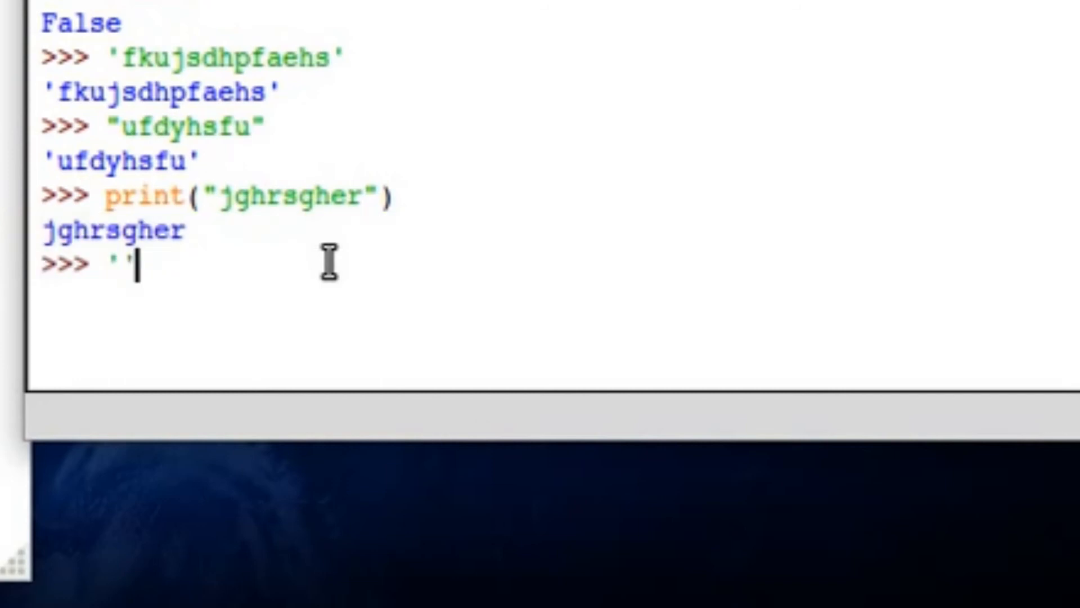
pyautogui.press('Backspace')
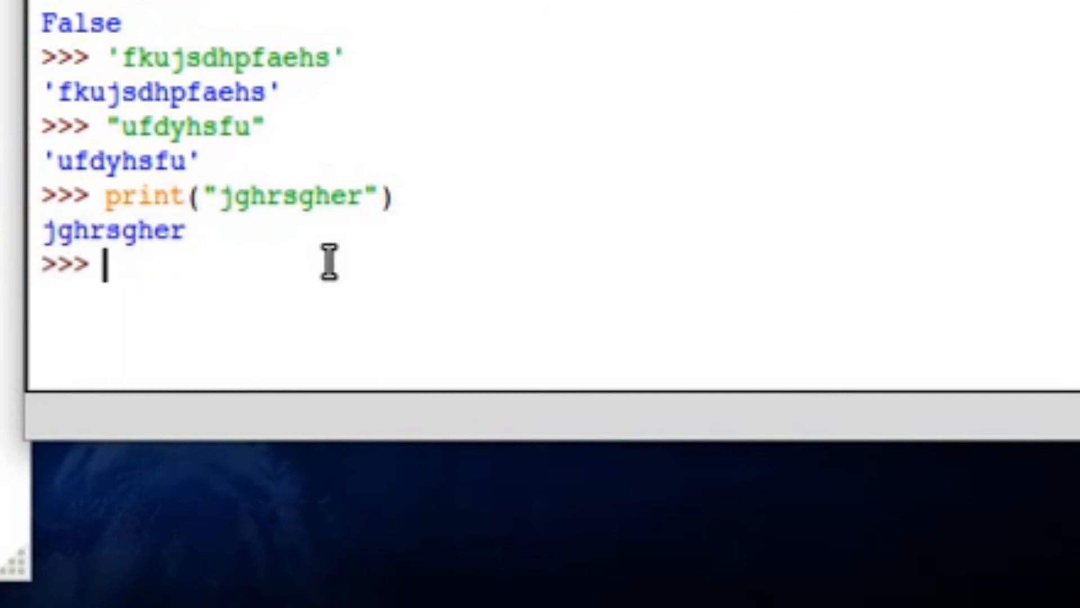
pyautogui.write("''")
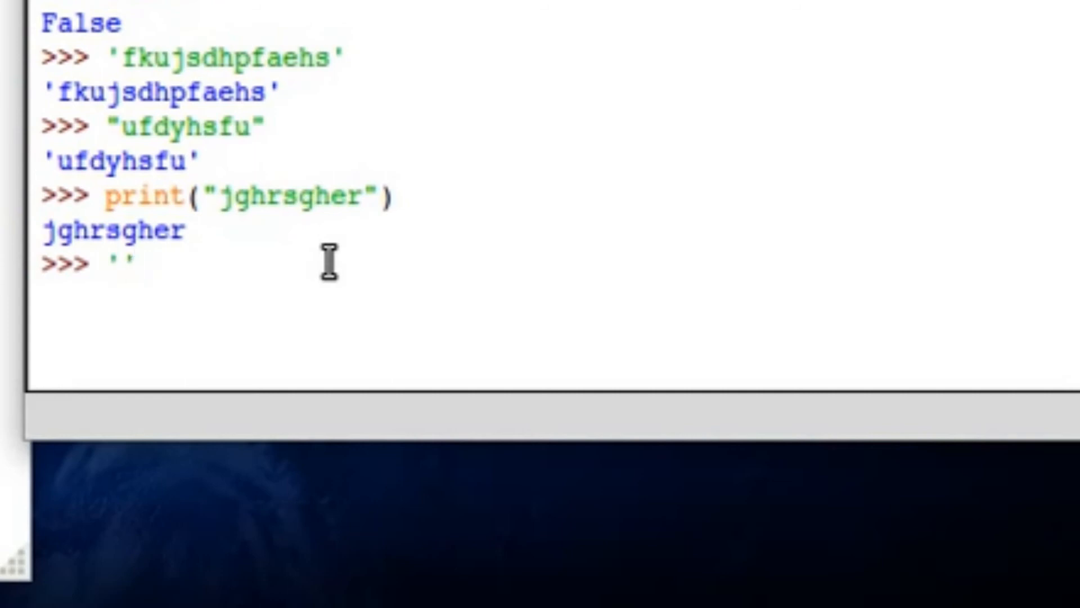
pyautogui.write('a')
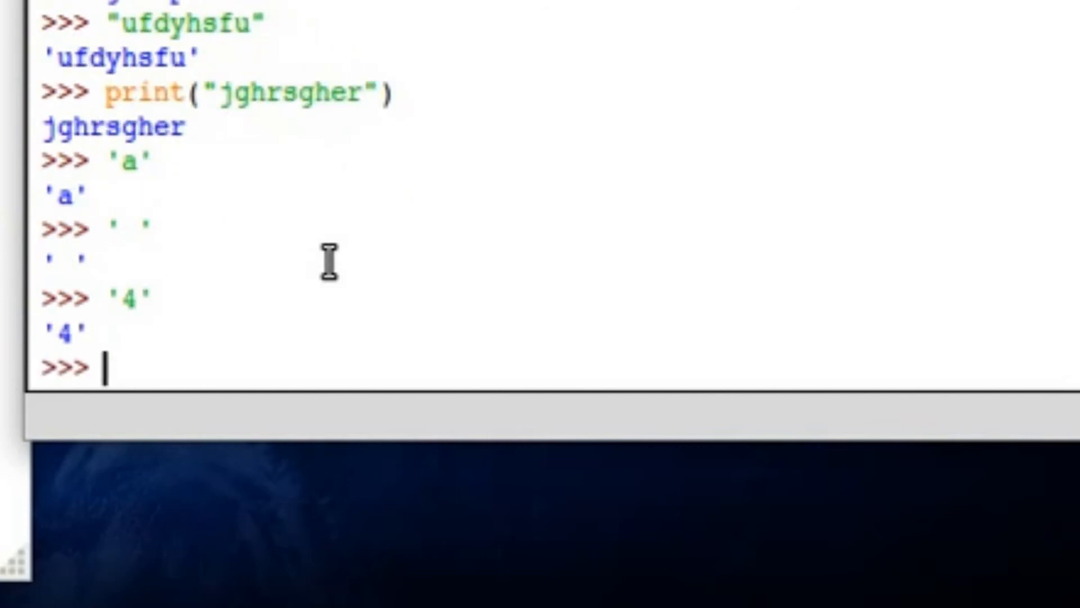
pyautogui.write("'!'")
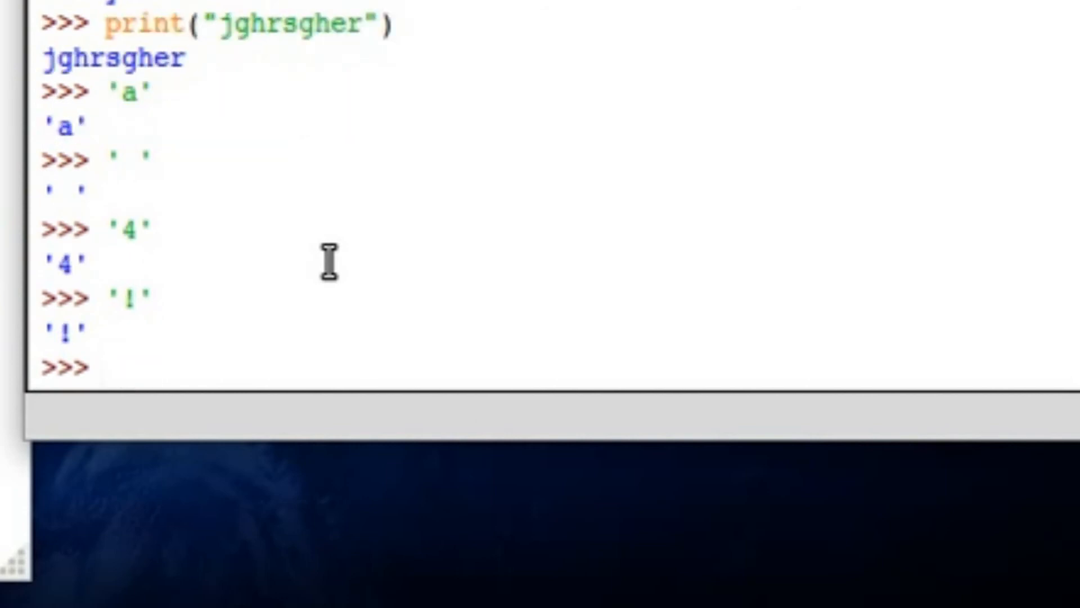
# Enter the double-quoted string "THanhjsjads" at the prompt
pyautogui.write('""')
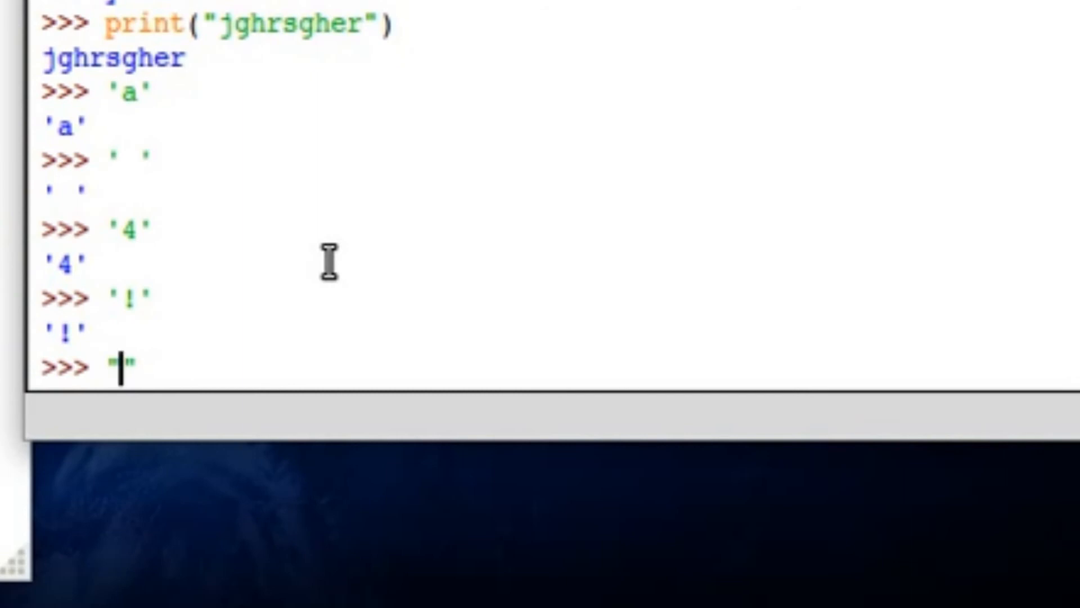
pyautogui.write('THanhjsjads')
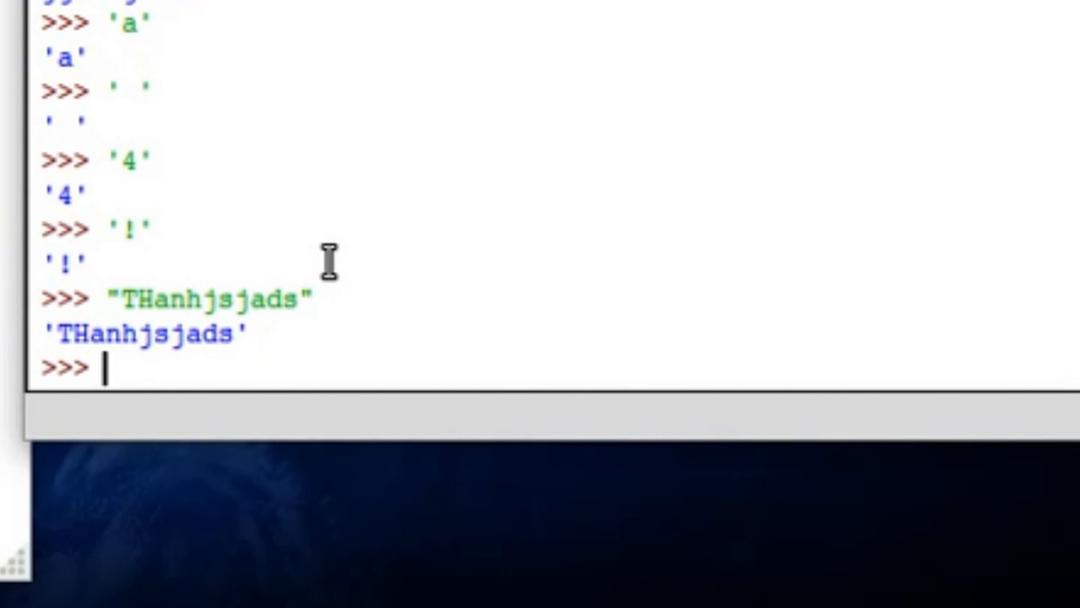
# Enter "This is a string" and bring the Python Shell window to the front
pyautogui.write('"This is"')
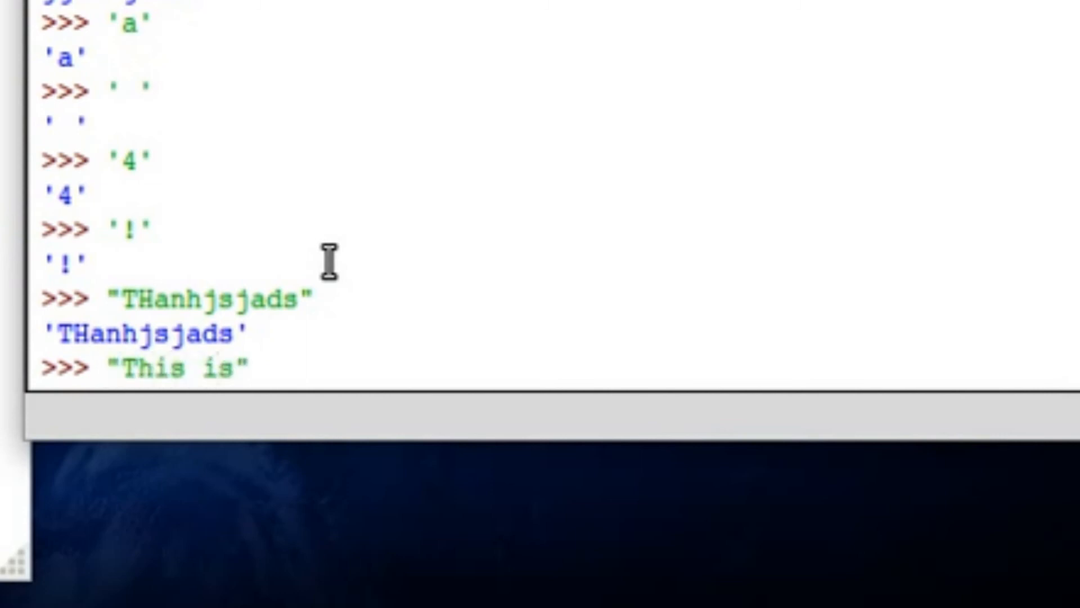
pyautogui.write('a string"')
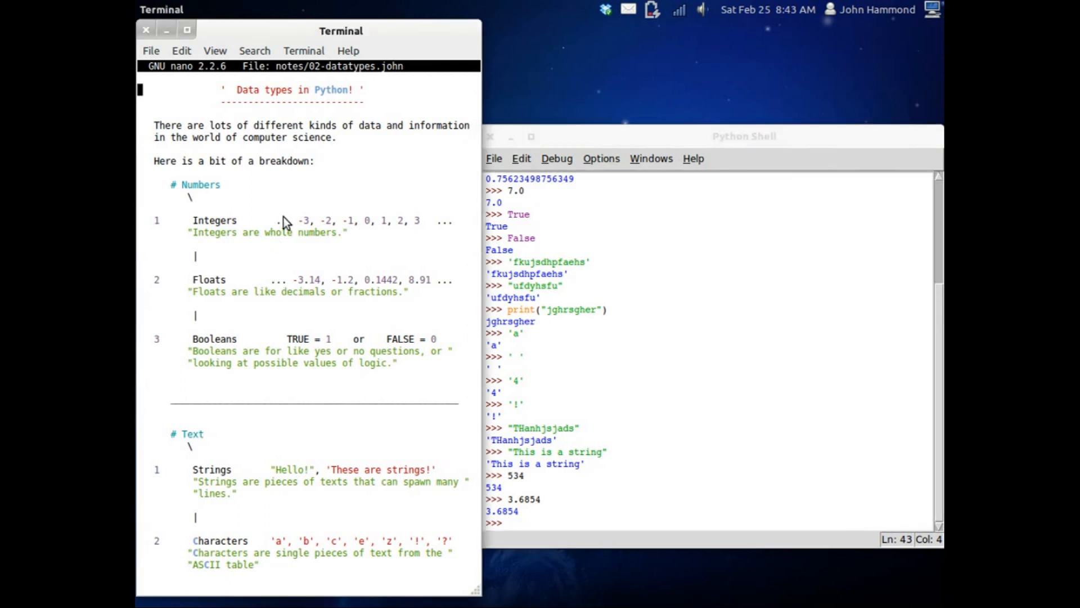
pyautogui.click(633, 517)
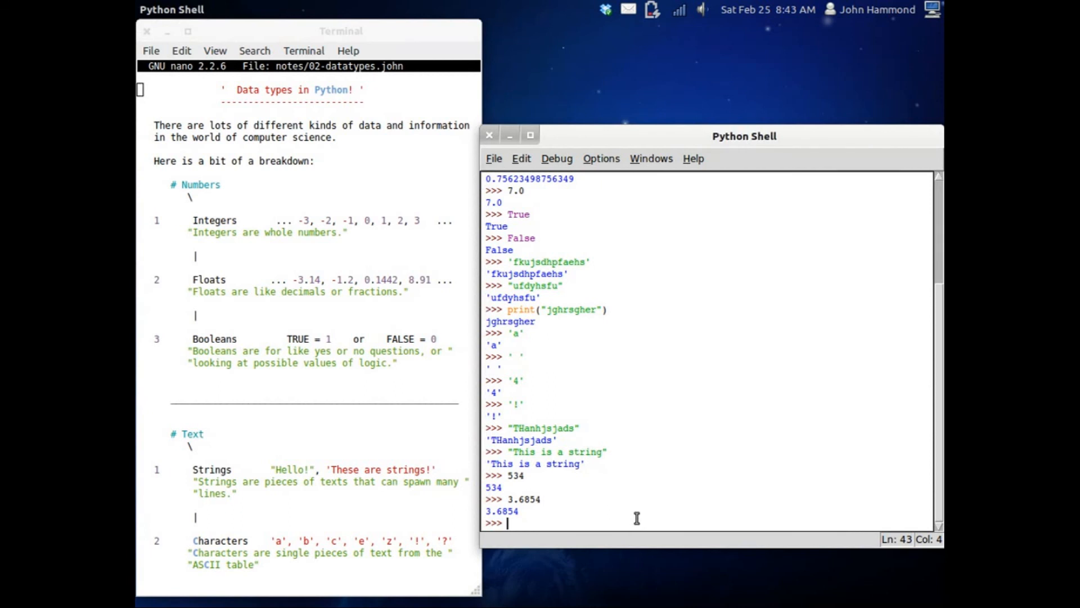